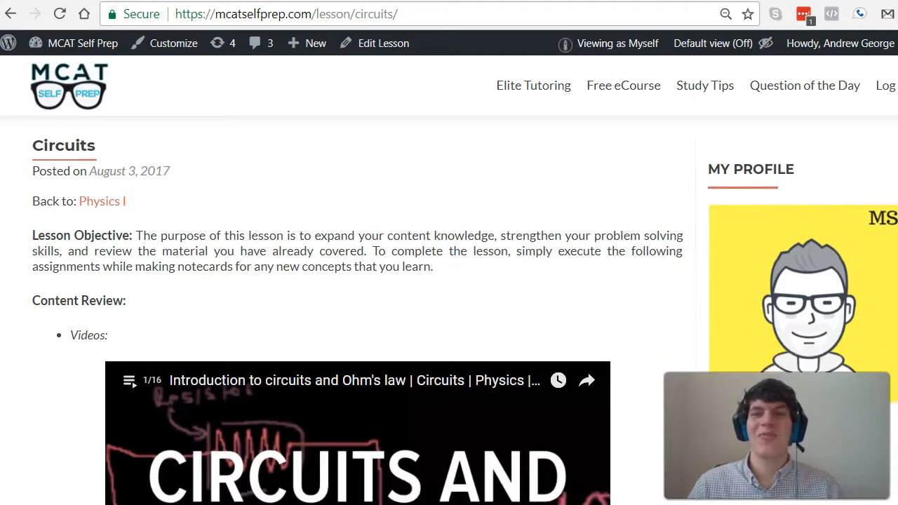
Scroll down the Circuits lesson to the flashcard asking for current through R3
{"action": "scroll", "scroll_direction": "down", "scroll_amount": 3}
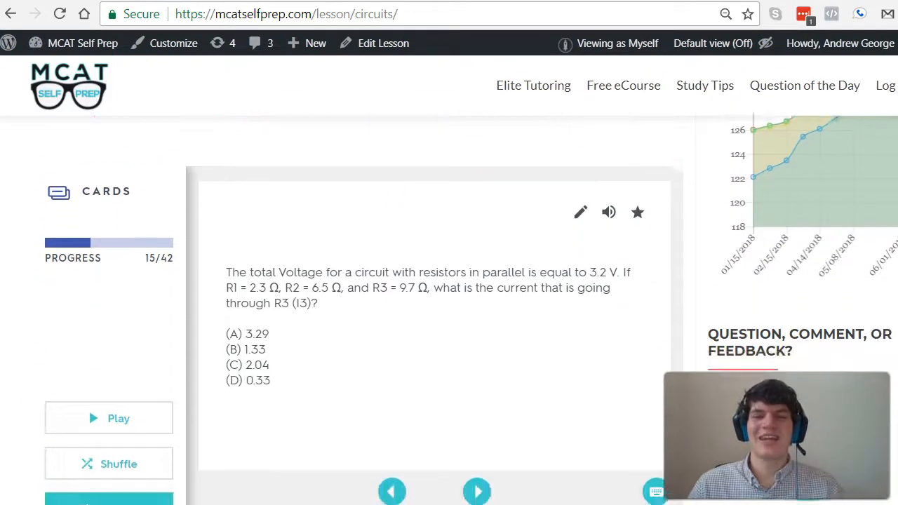
{"action": "scroll", "scroll_direction": "down", "scroll_amount": 3}
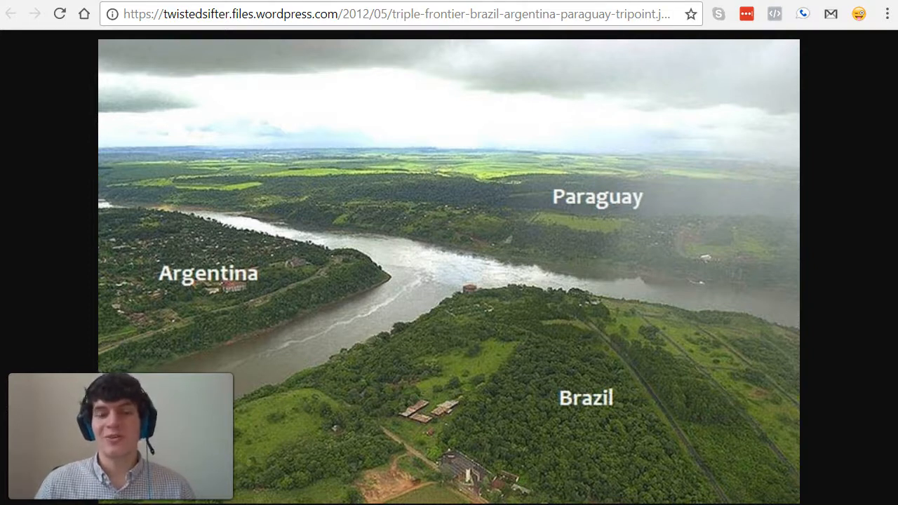
Annotate the tripoint aerial photo with a pen stroke across the image
{"action": "left_click_drag", "start_coordinate": [420, 280], "coordinate": [232, 371]}
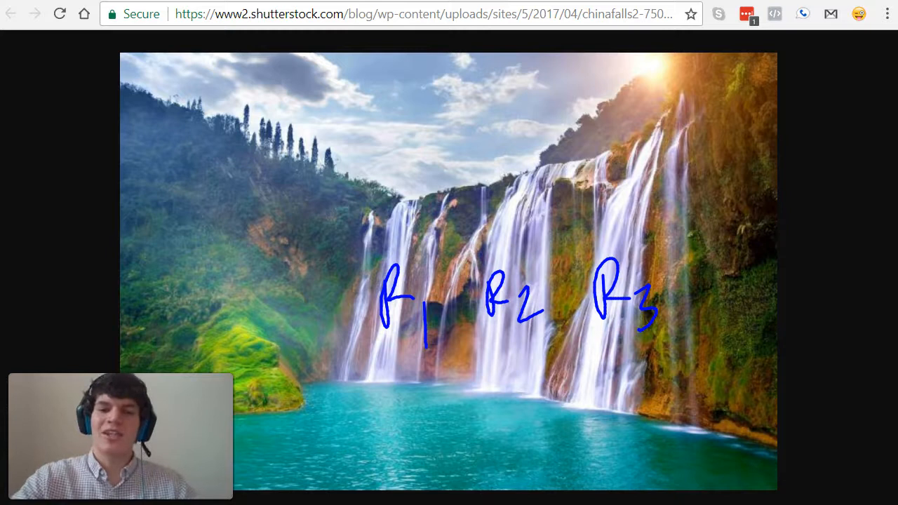
Draw a line above the rightmost waterfall and a vertical branch line down it
{"action": "left_click_drag", "start_coordinate": [680, 134], "coordinate": [737, 130]}
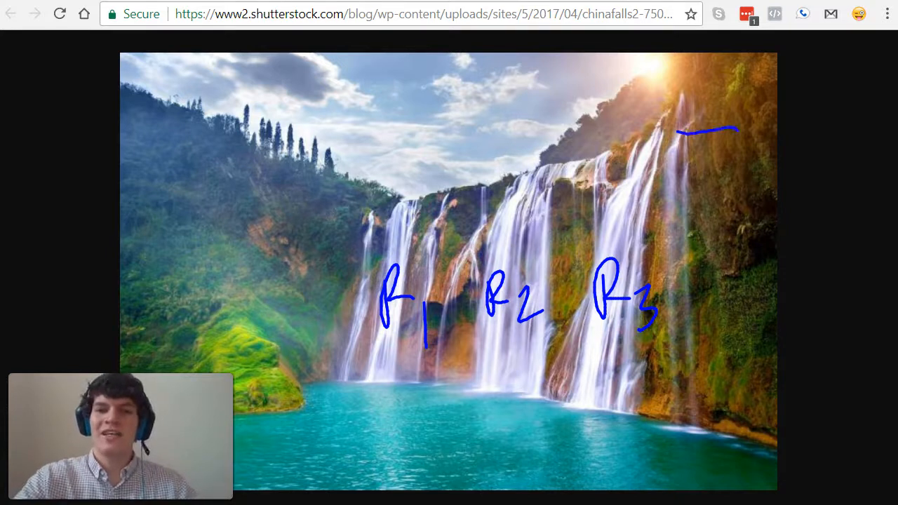
{"action": "left_click_drag", "start_coordinate": [714, 129], "coordinate": [714, 414]}
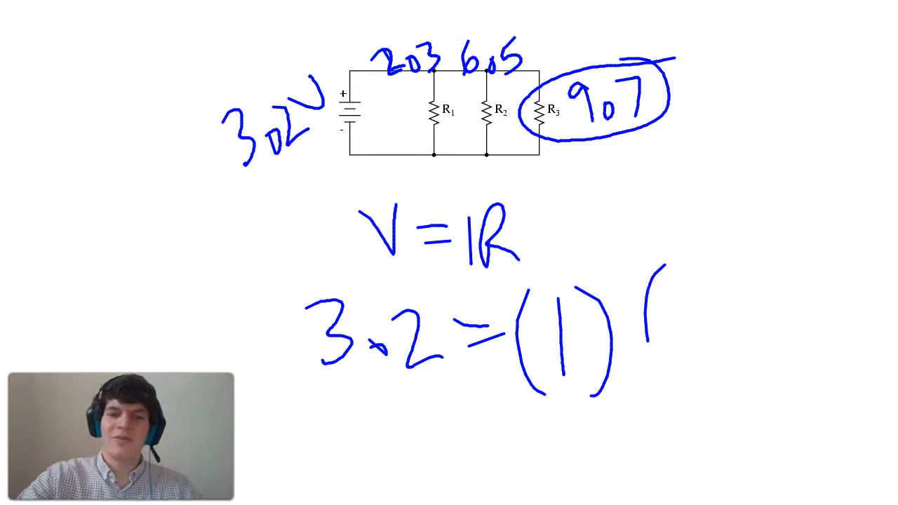
Write (9.7) into 3.2 = (I)(9.7) and the result I = .33 A
{"action": "type", "text": "(9.7)"}
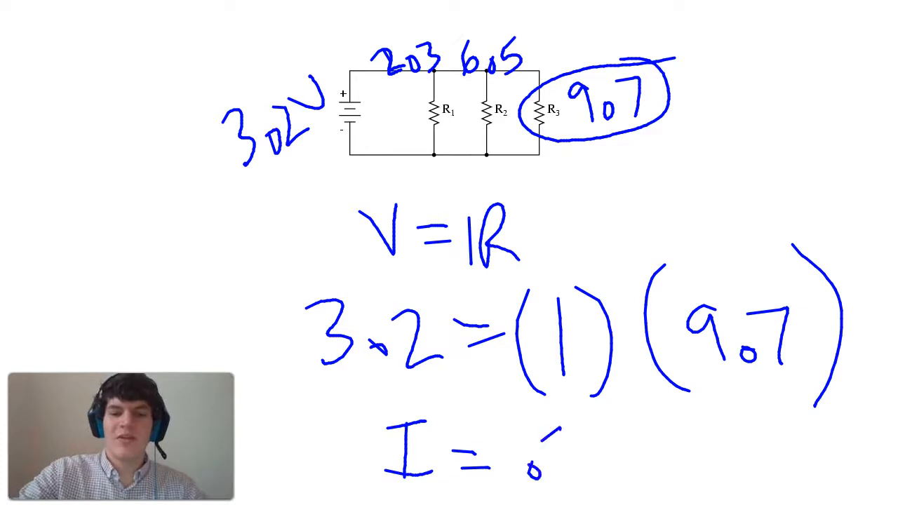
{"action": "type", "text": ".33 A"}
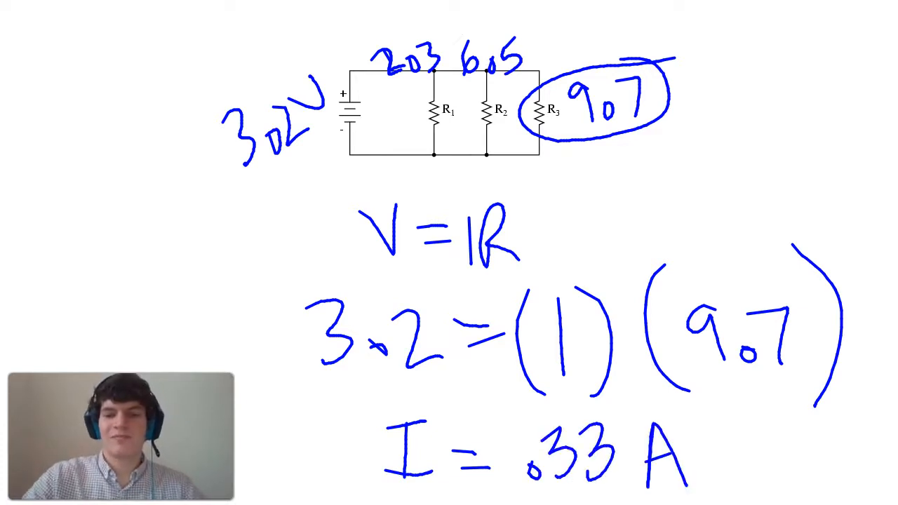